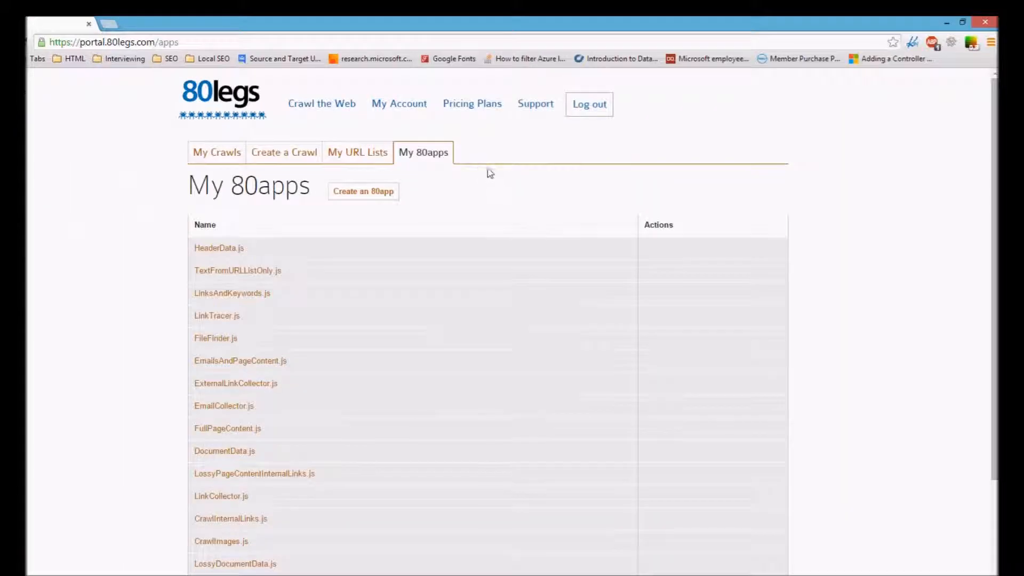
mouse_move(550, 165)
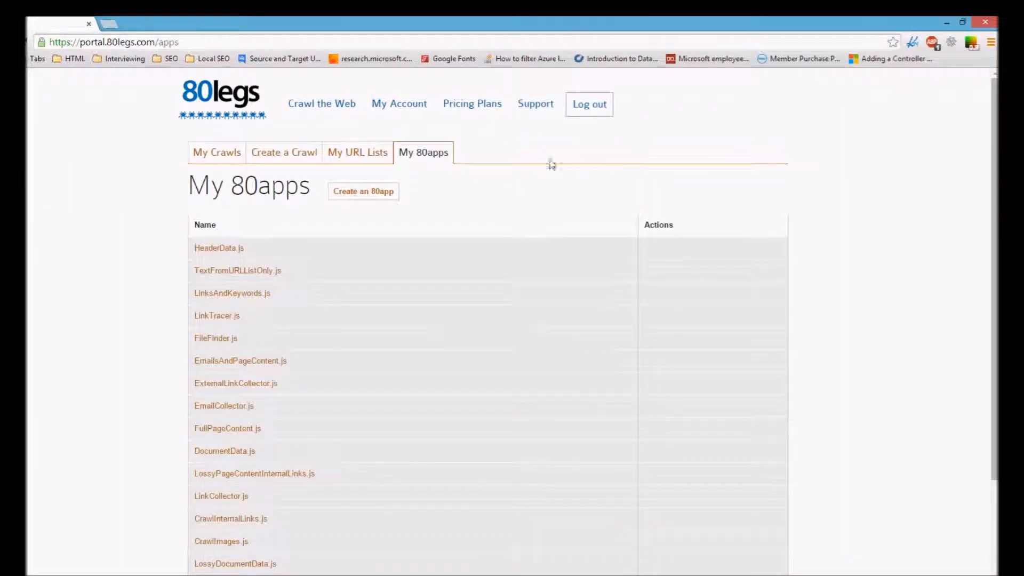
mouse_move(159, 192)
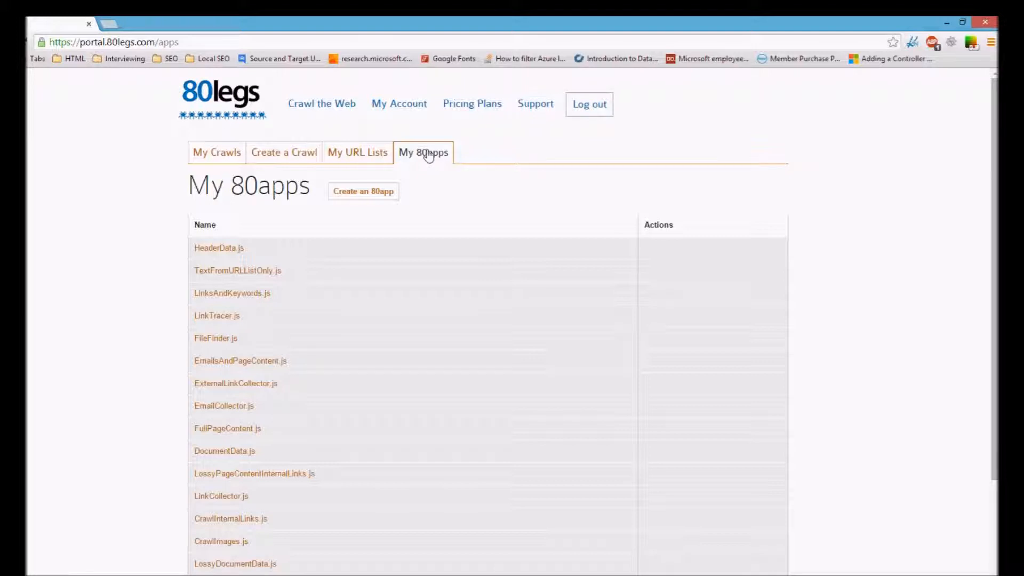
mouse_move(520, 184)
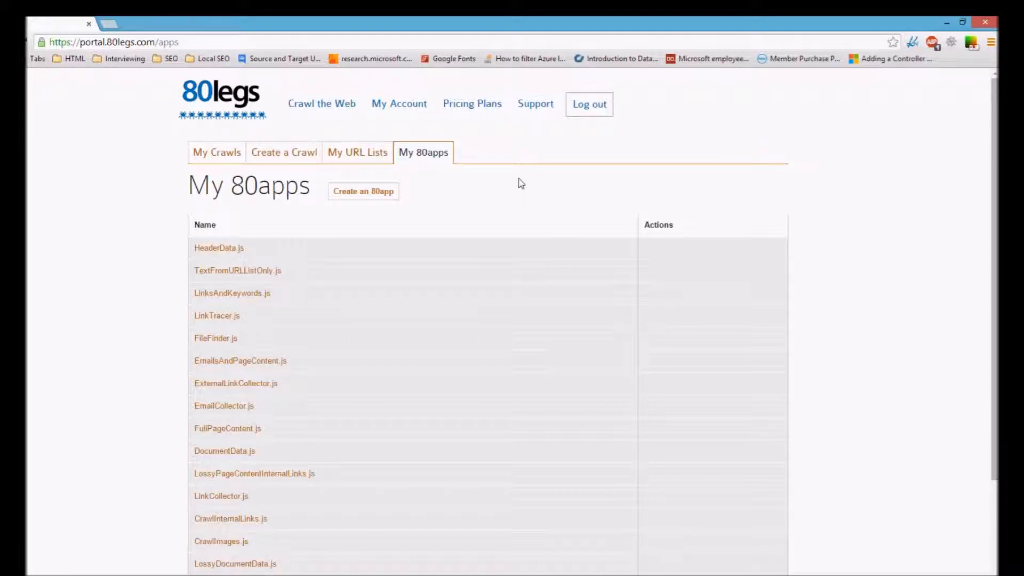
Glance at the 80app upload page, then show the My Crawls list of past crawls
scroll(down, 3)
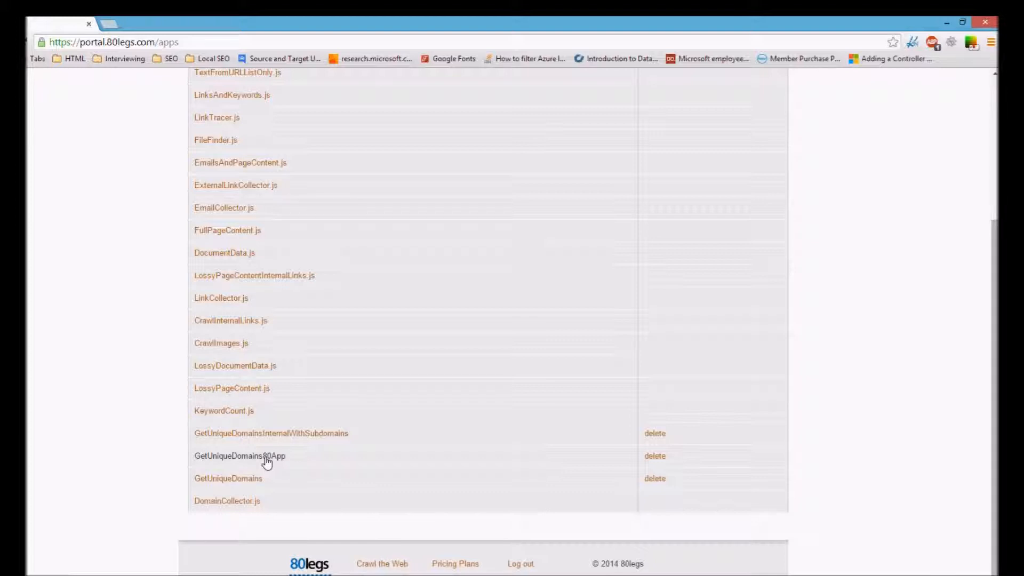
mouse_move(491, 354)
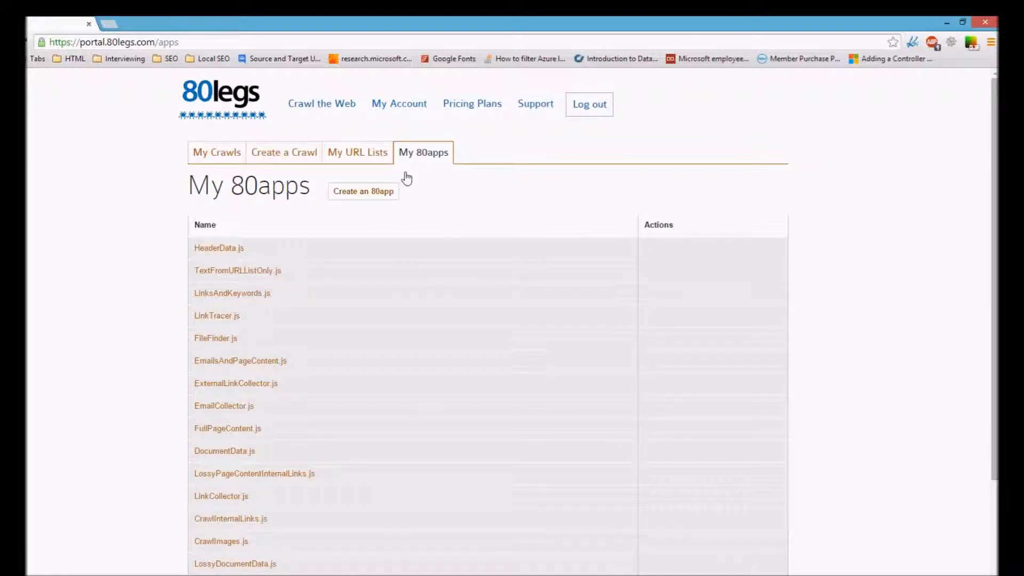
click(362, 191)
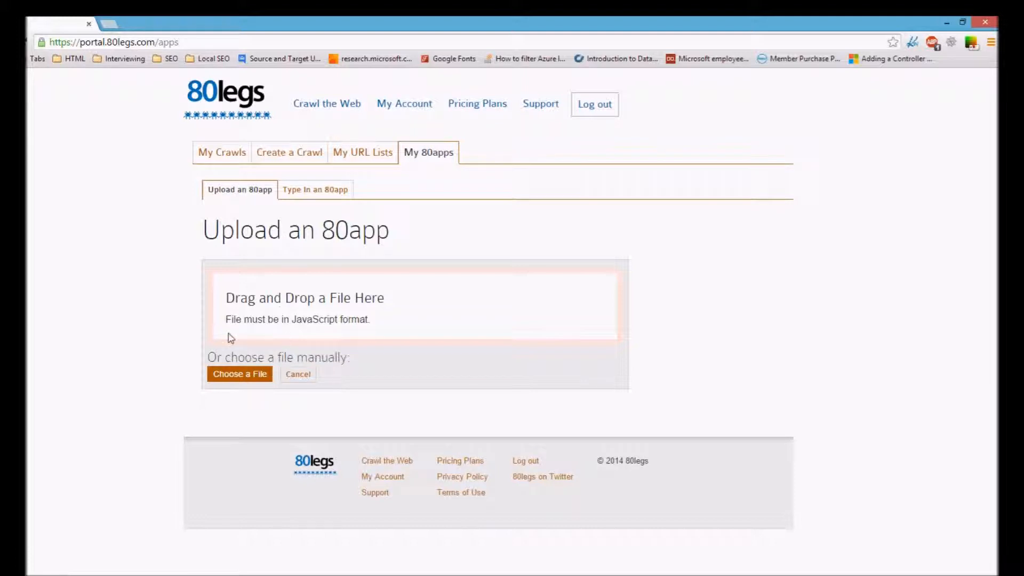
mouse_move(386, 276)
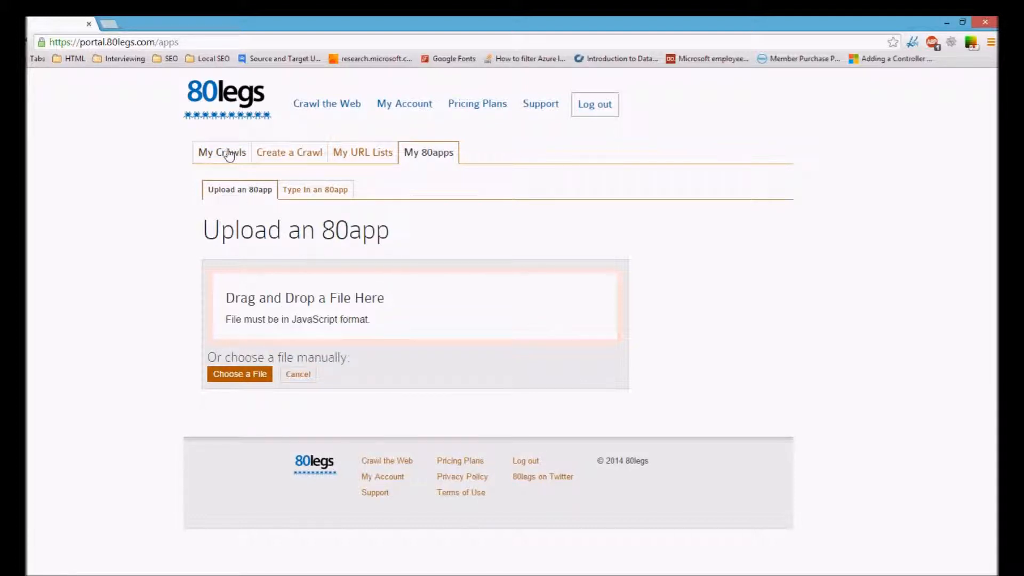
click(221, 152)
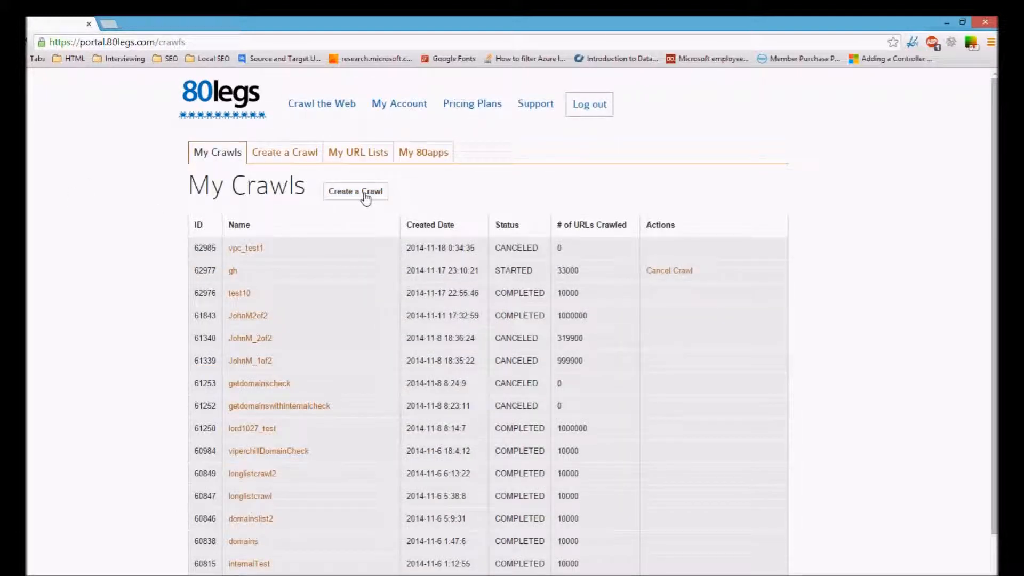
click(355, 191)
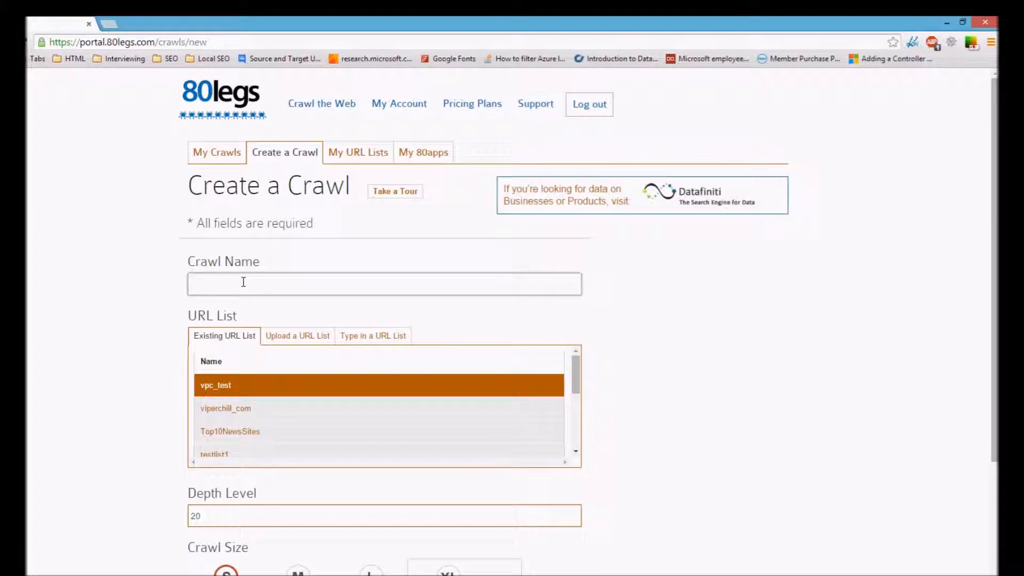
text(domaincrawlingtest)
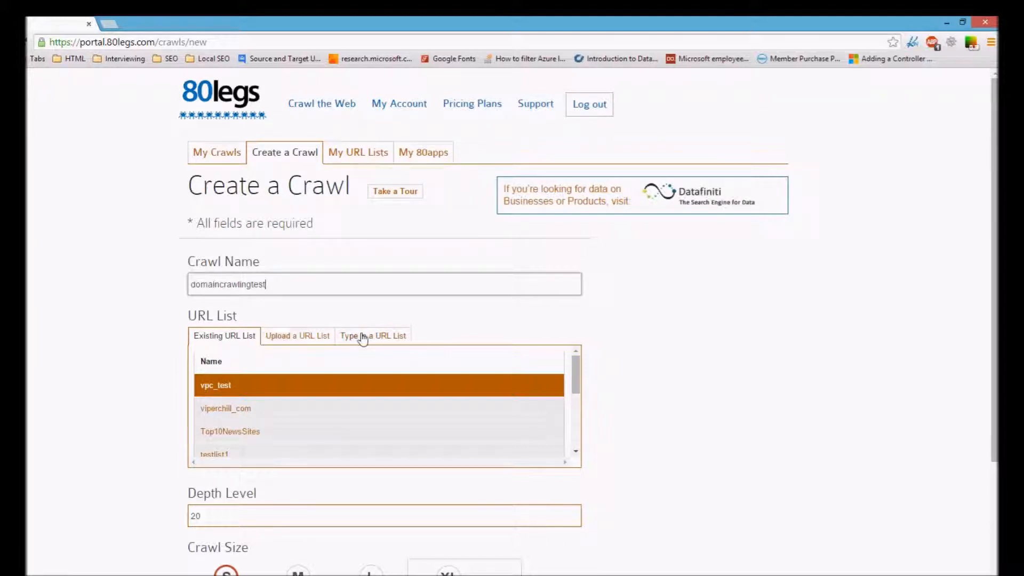
click(373, 336)
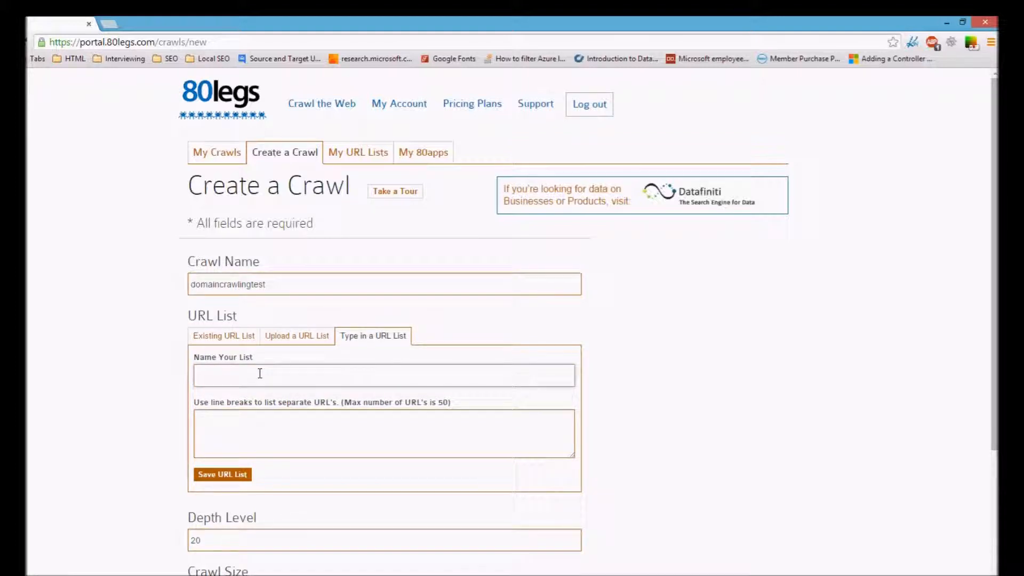
text(crawlingtestlist)
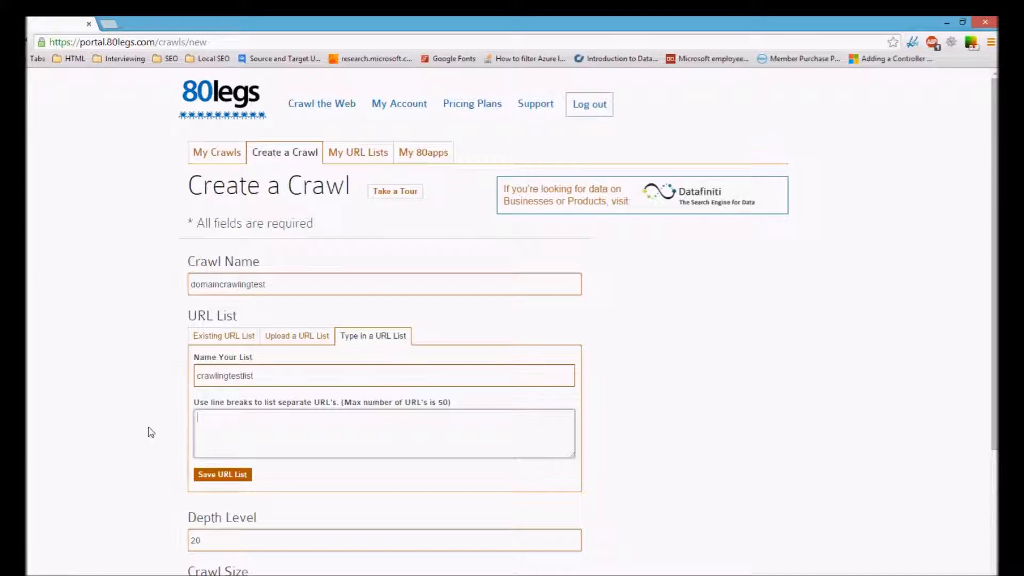
text(http://)
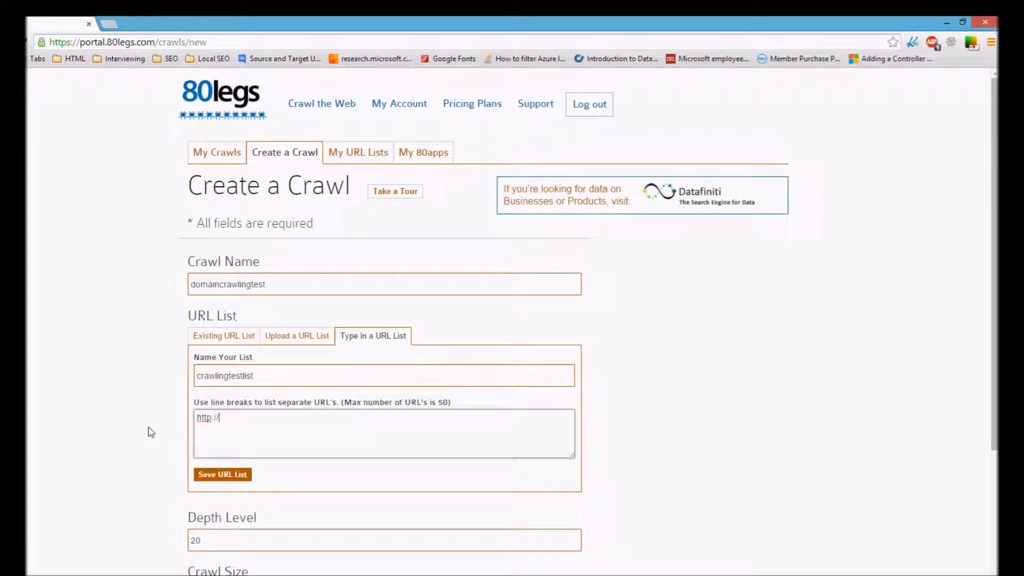
text(www.viperwchill)
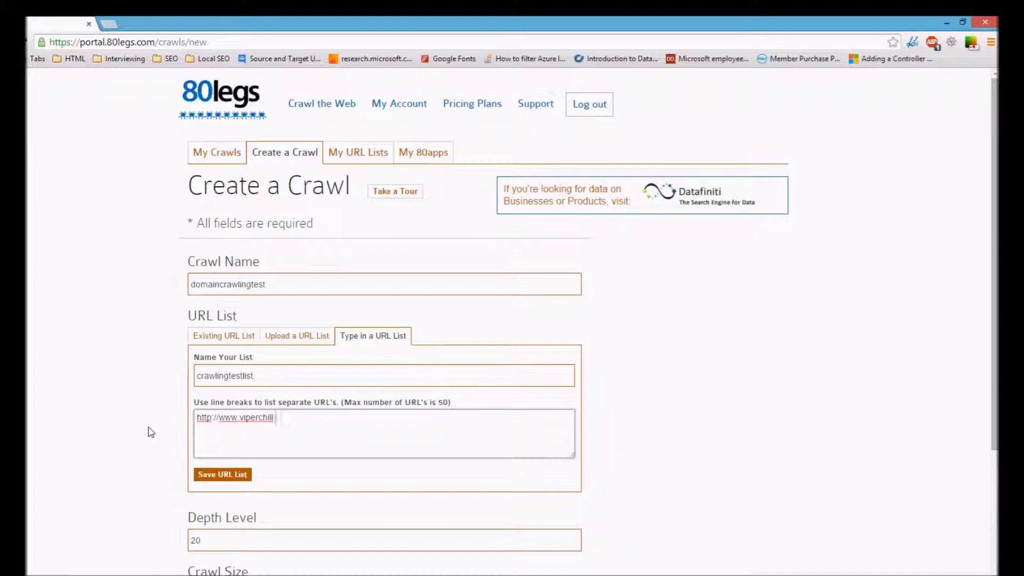
text(.com)
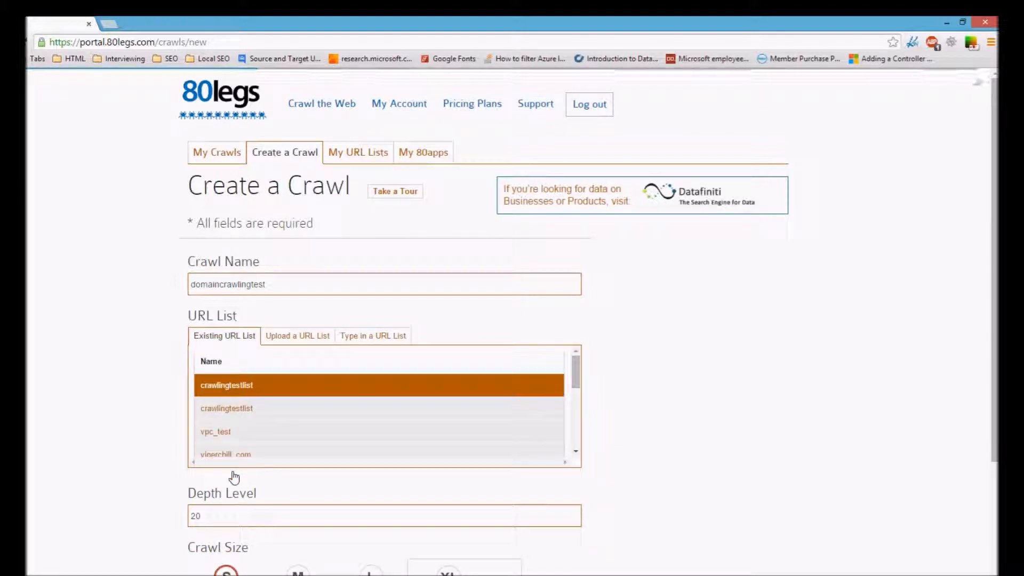
Choose GetUniqueDomains80App as the analysis app and submit the depth-20 crawl
scroll(down, 3)
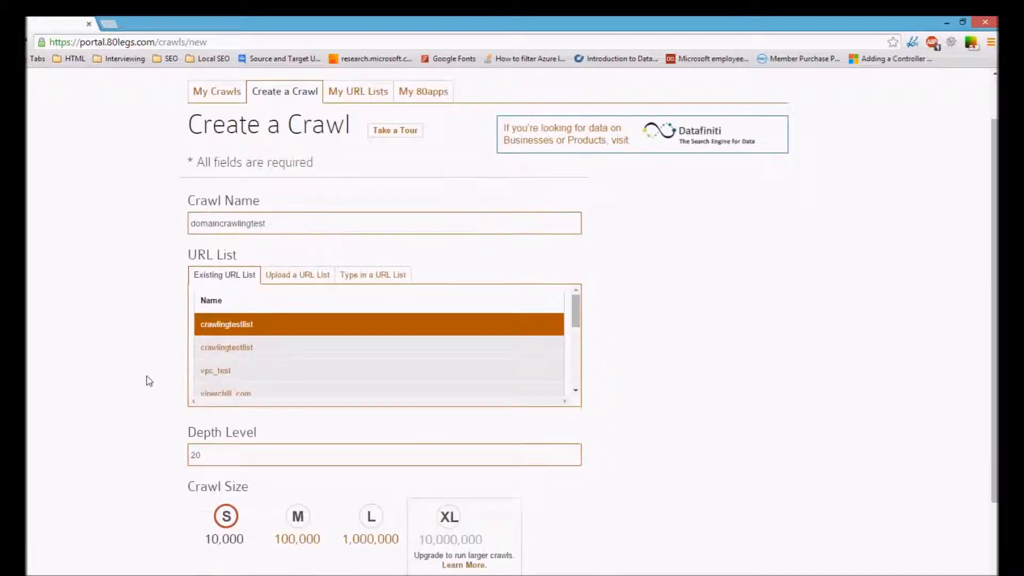
scroll(down, 3)
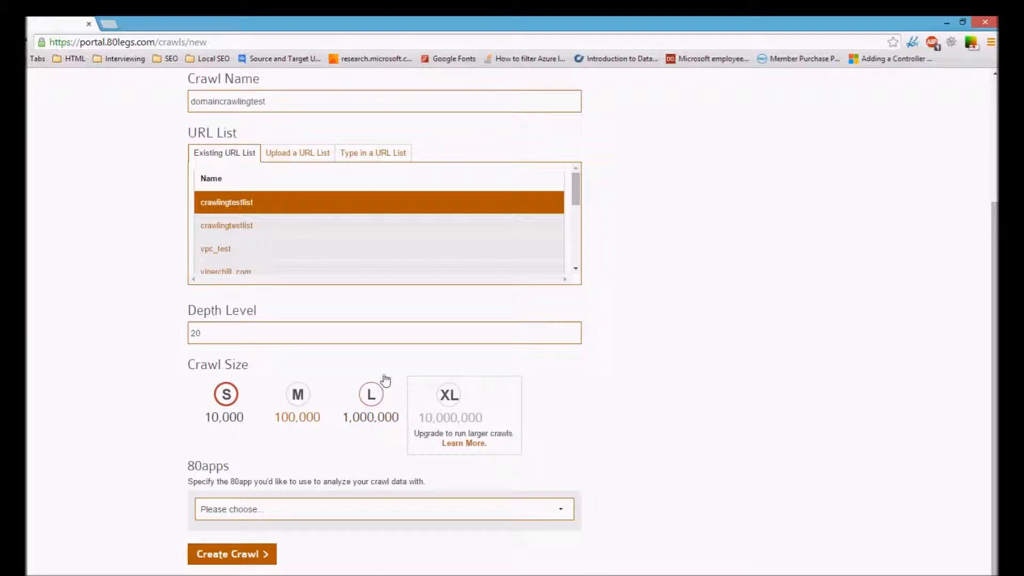
mouse_move(60, 382)
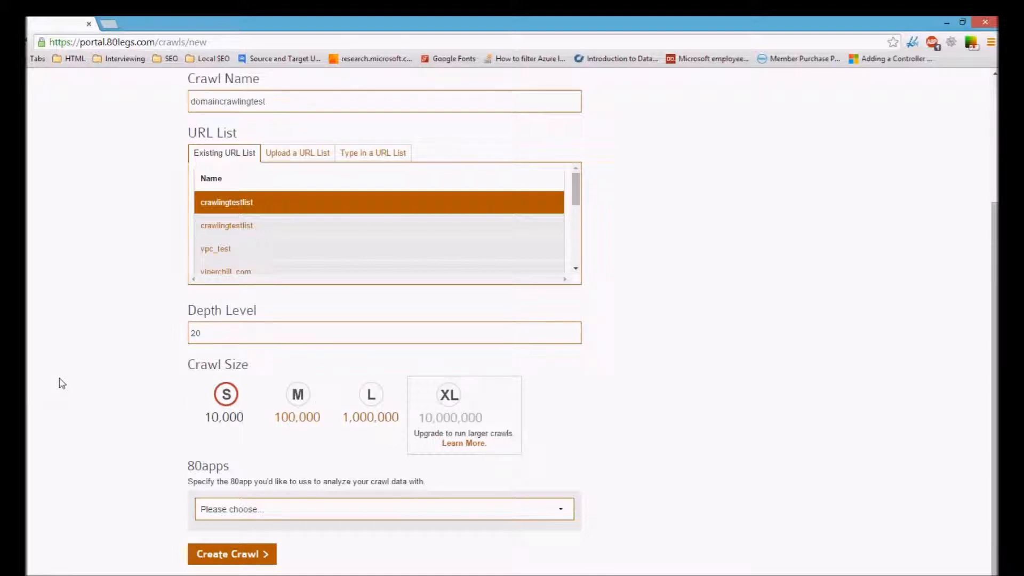
mouse_move(242, 405)
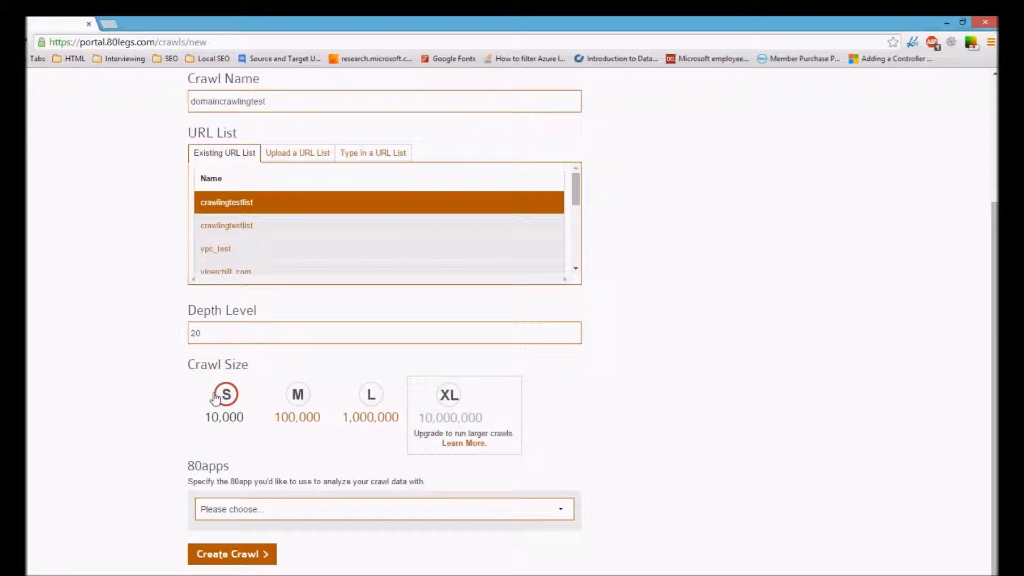
mouse_move(96, 428)
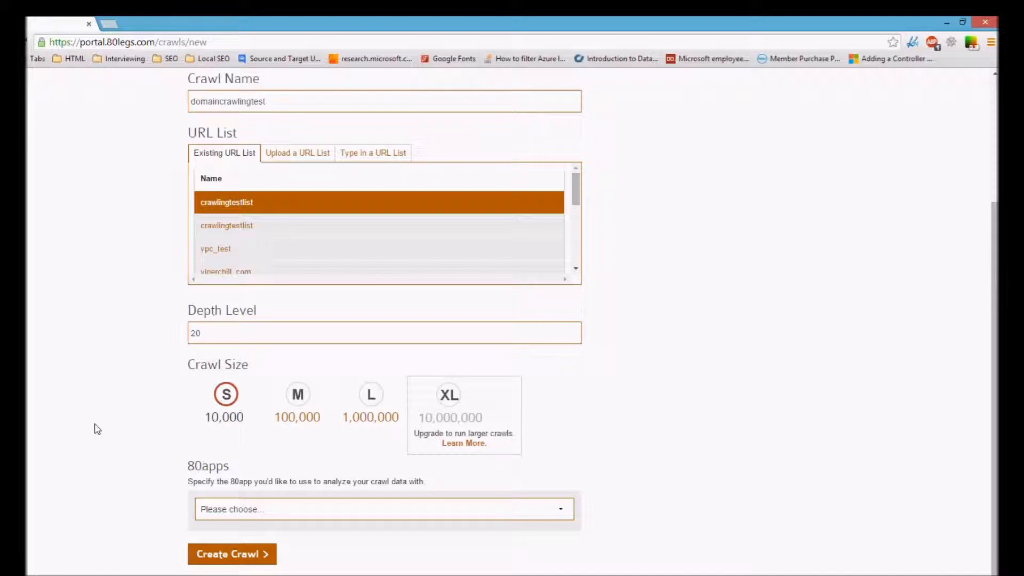
click(380, 509)
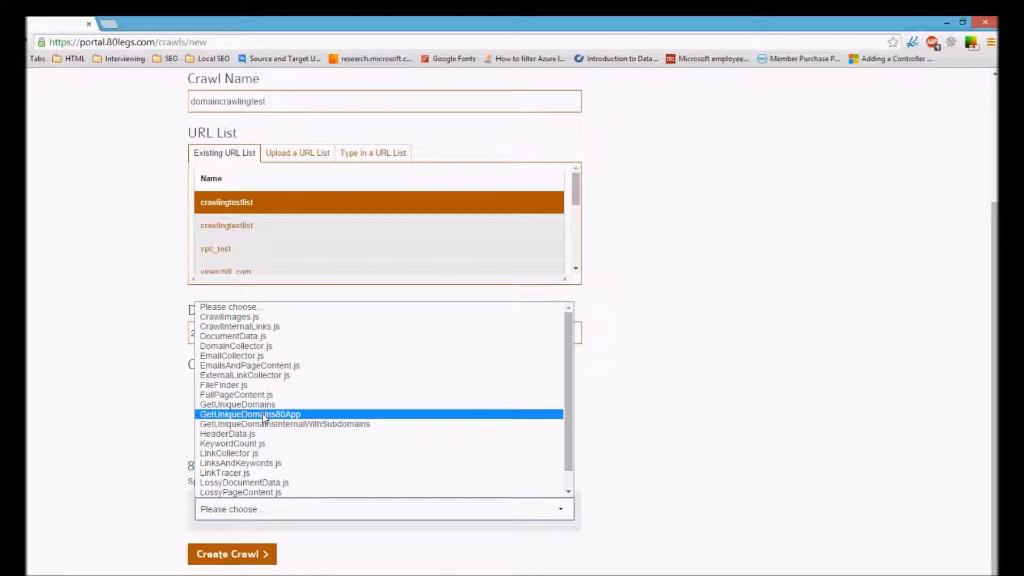
click(248, 414)
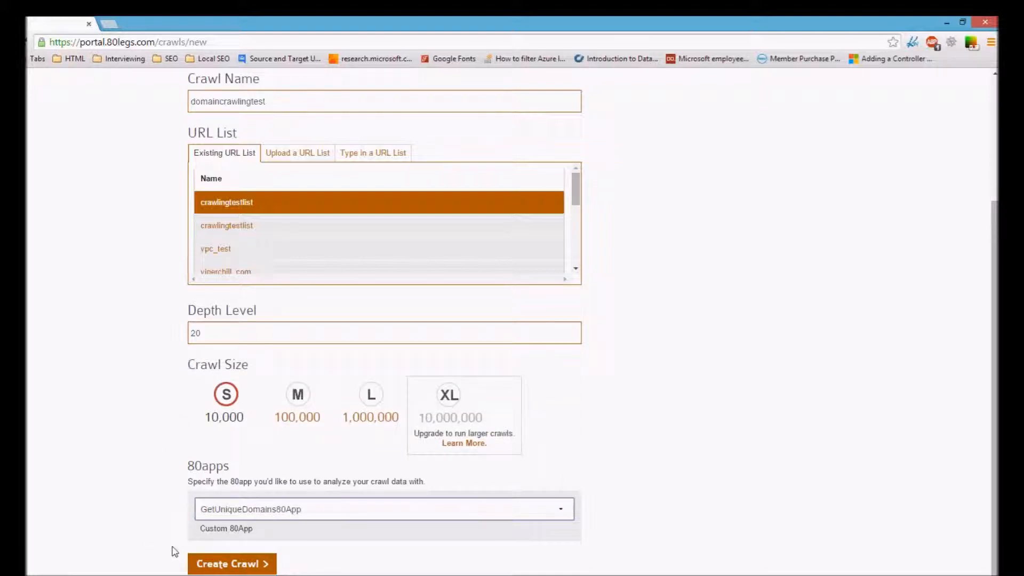
scroll(down, 3)
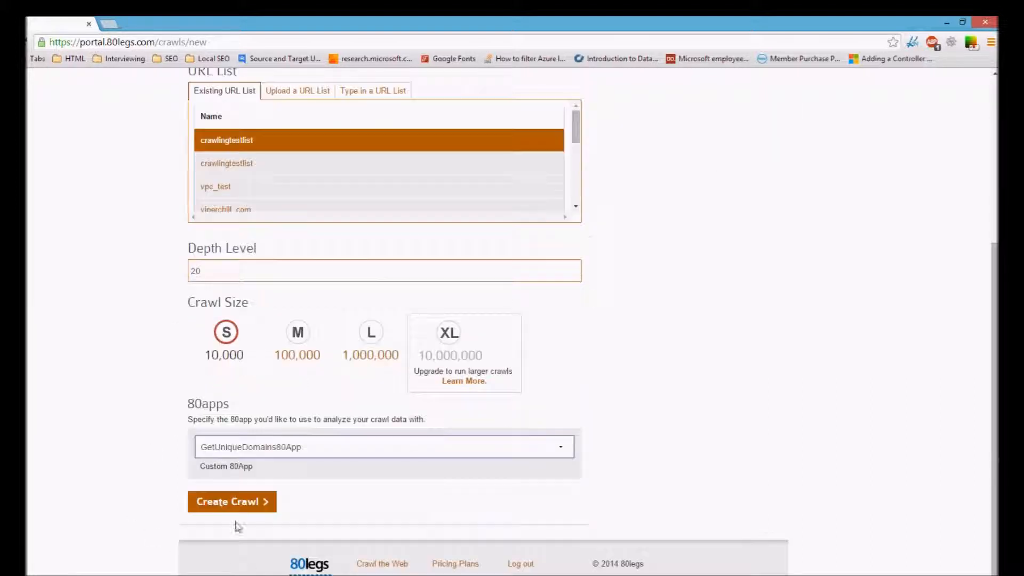
click(232, 501)
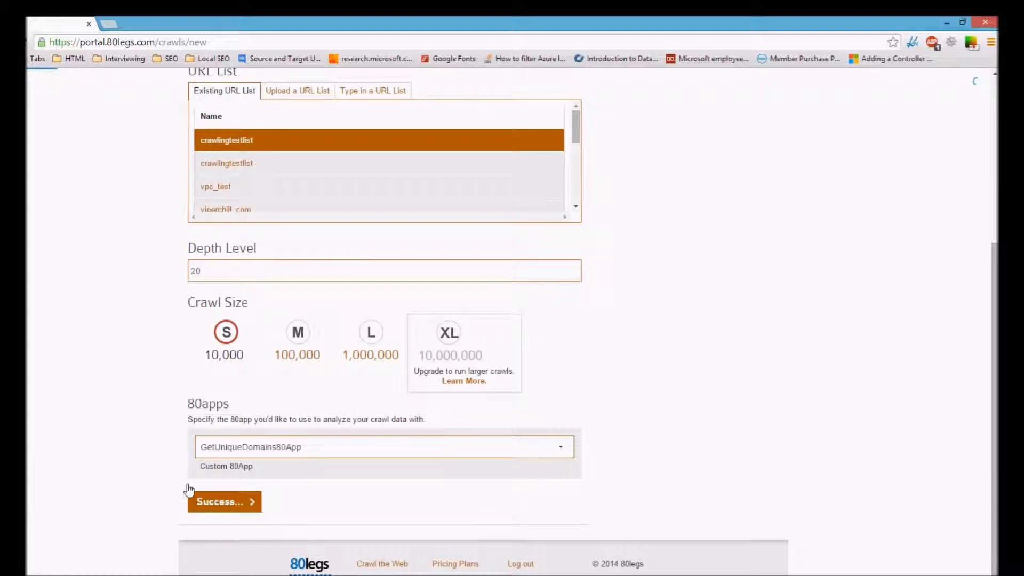
Open the completed domaincrawlingtest crawl (10,000 URLs) from My Crawls
click(224, 502)
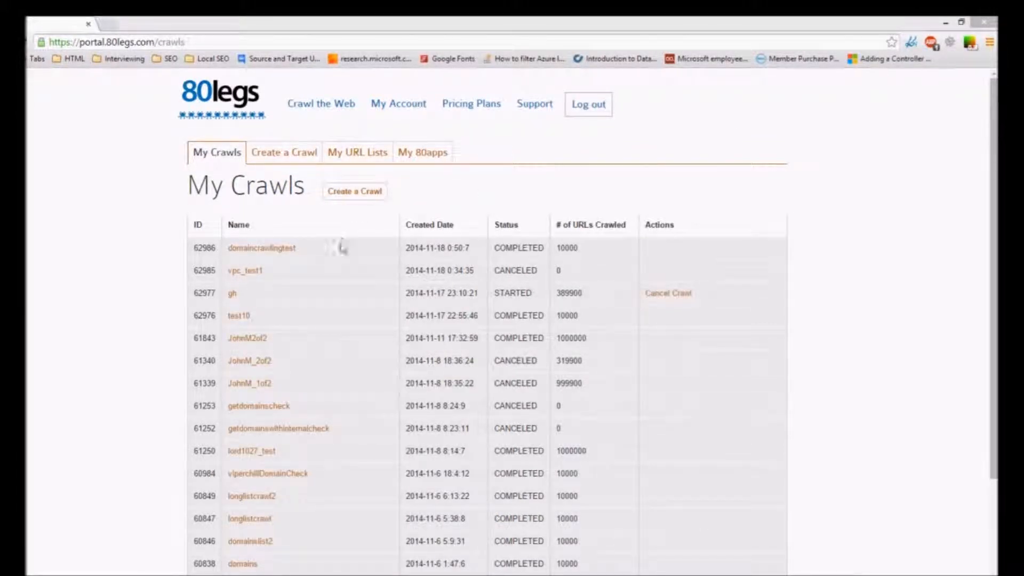
click(261, 248)
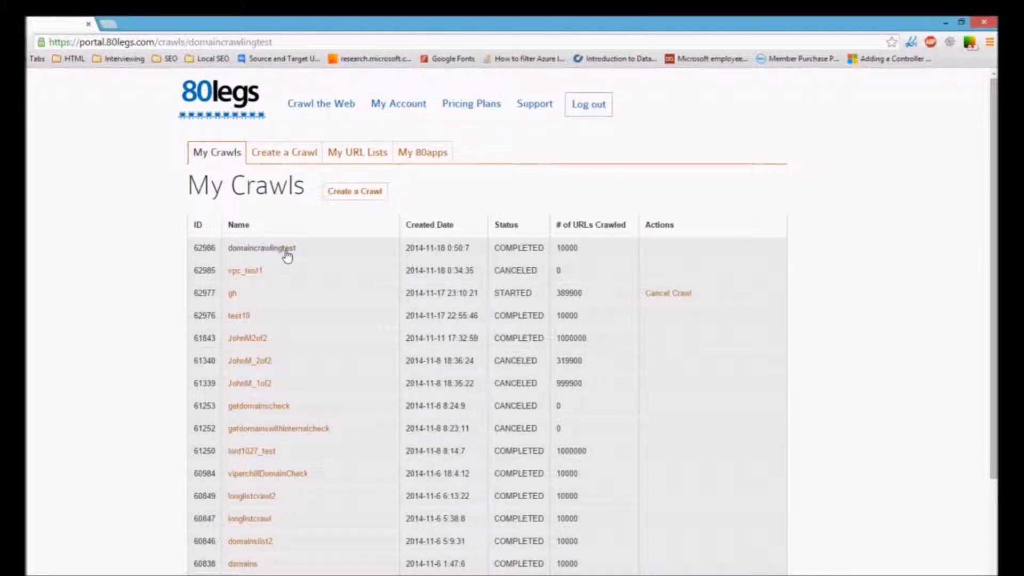
click(261, 248)
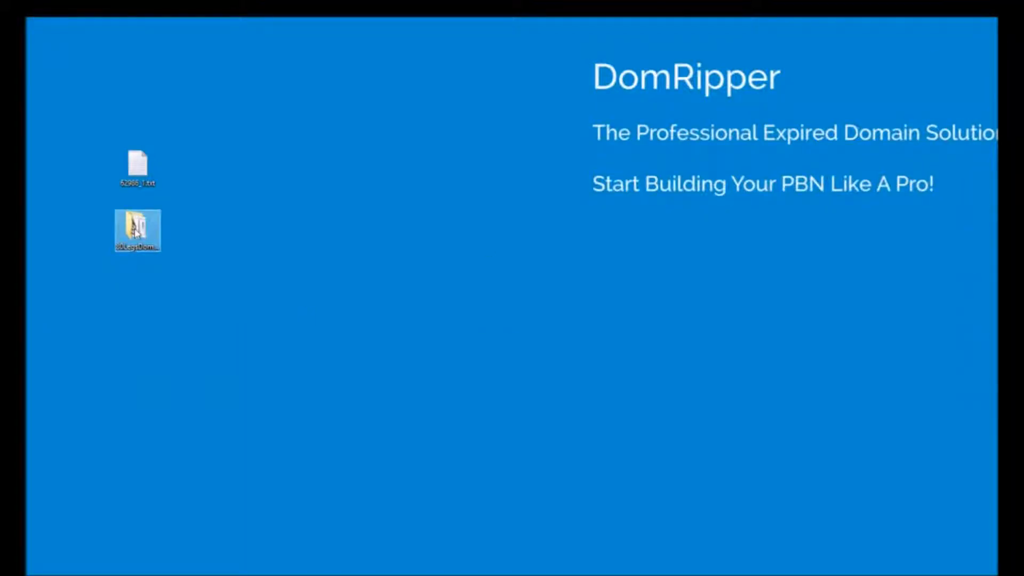
Launch DomainScraper.exe from the desktop's 80LegsDomainProcessor folder
double_click(137, 229)
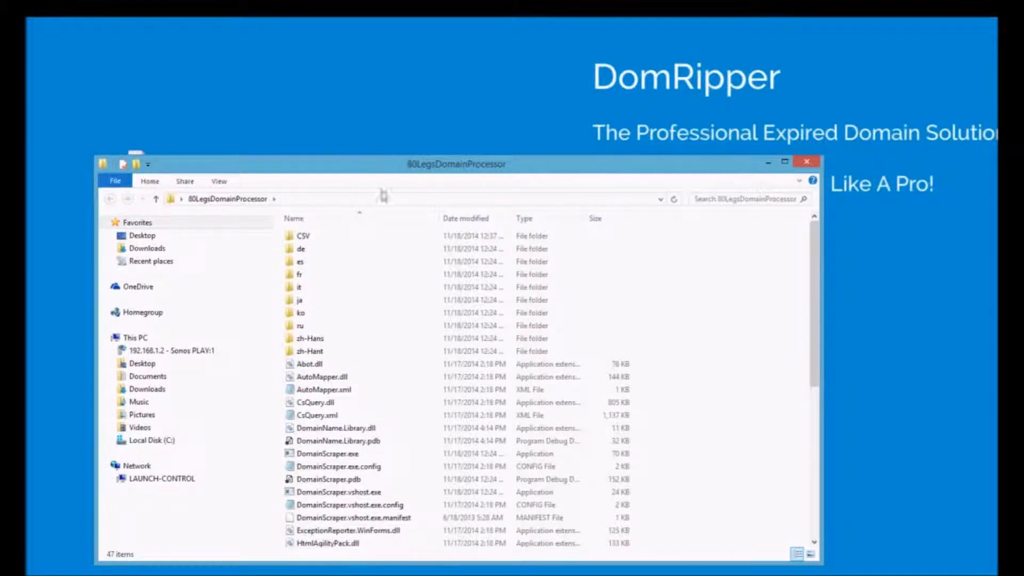
click(321, 454)
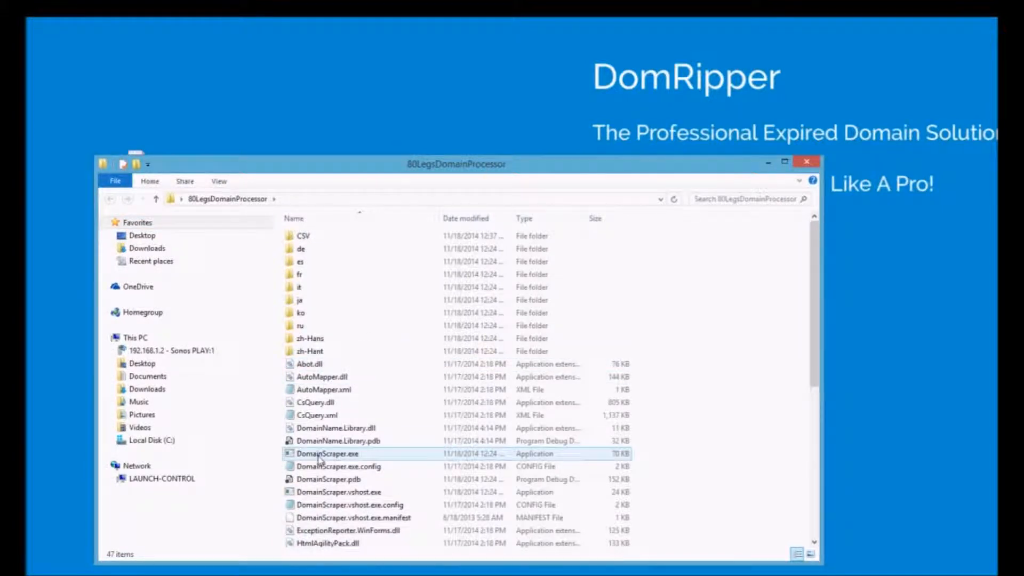
double_click(324, 453)
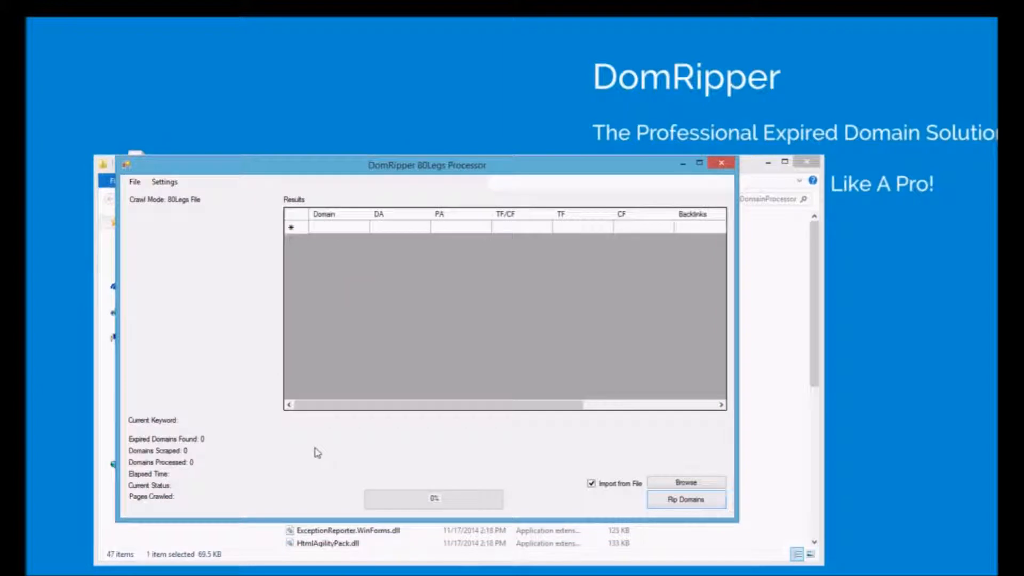
Import the 80legs crawl results file and start ripping domains
click(685, 482)
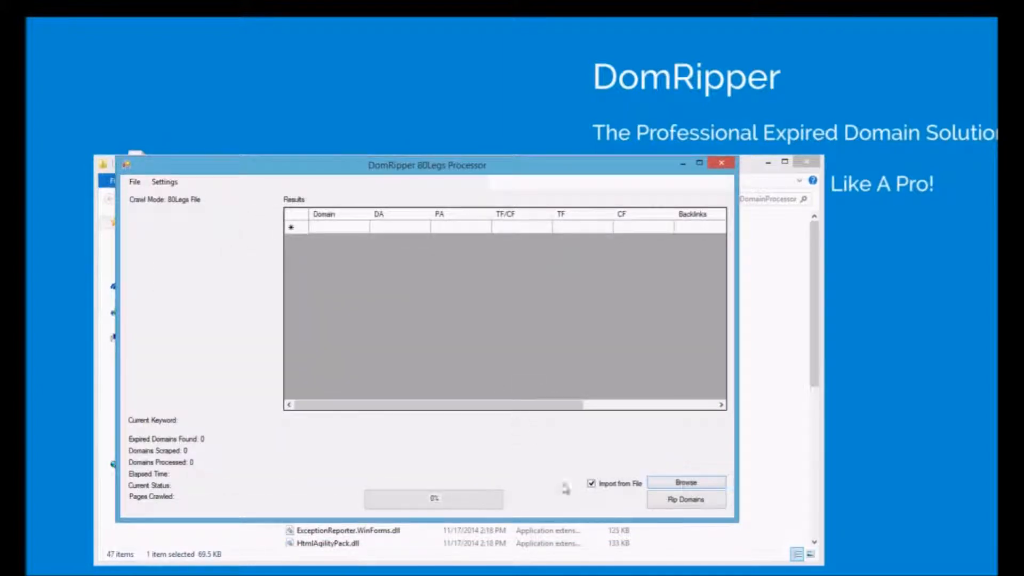
click(685, 499)
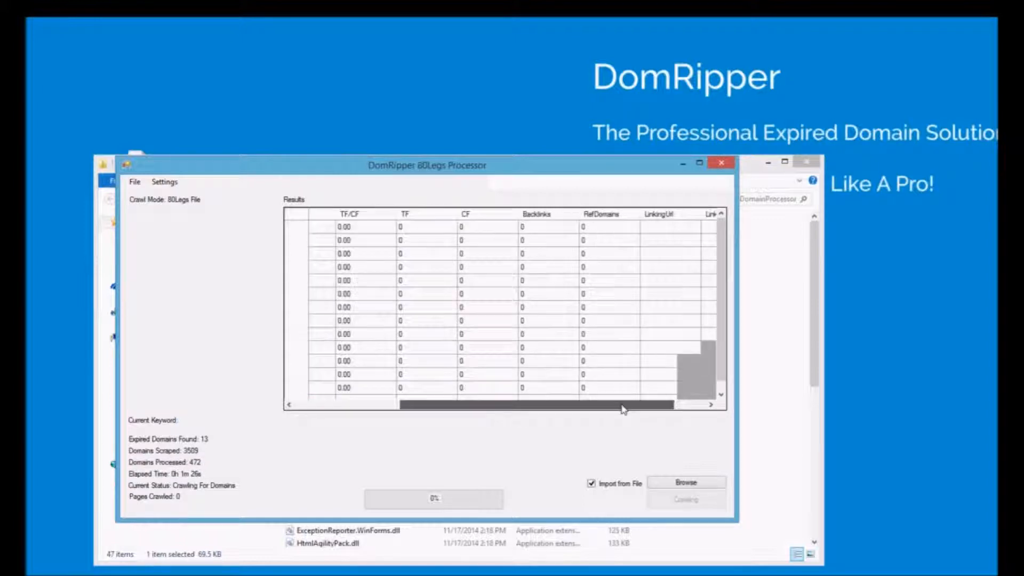
Scroll the results grid left to reveal the Domain column of expired domains
drag(620, 404, 457, 401)
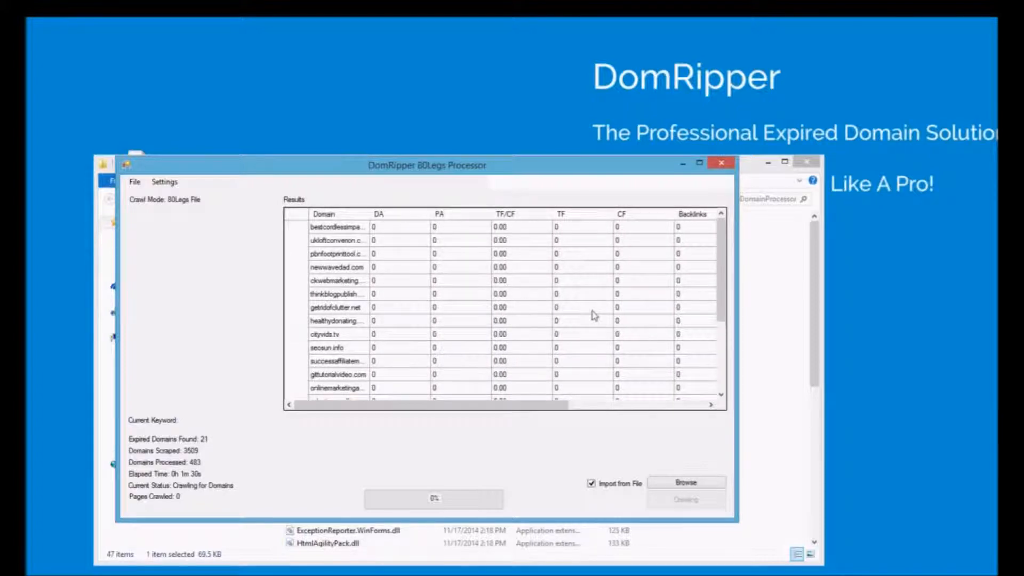
mouse_move(358, 253)
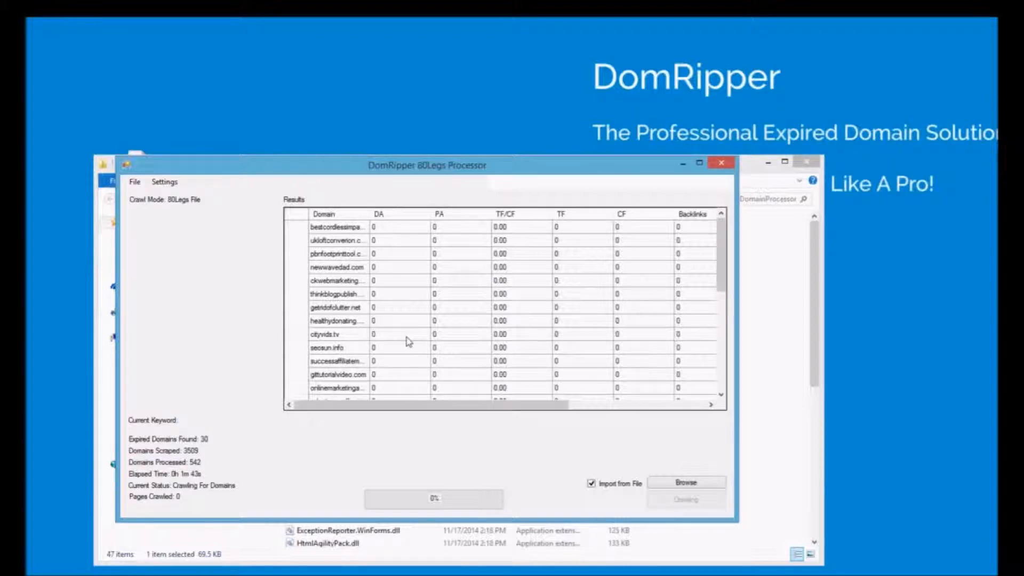
mouse_move(418, 340)
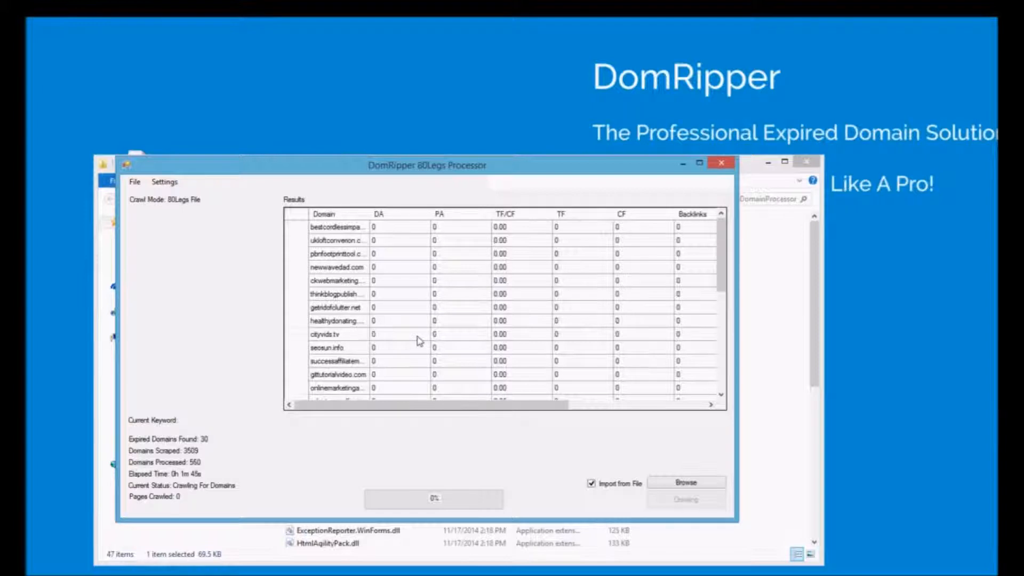